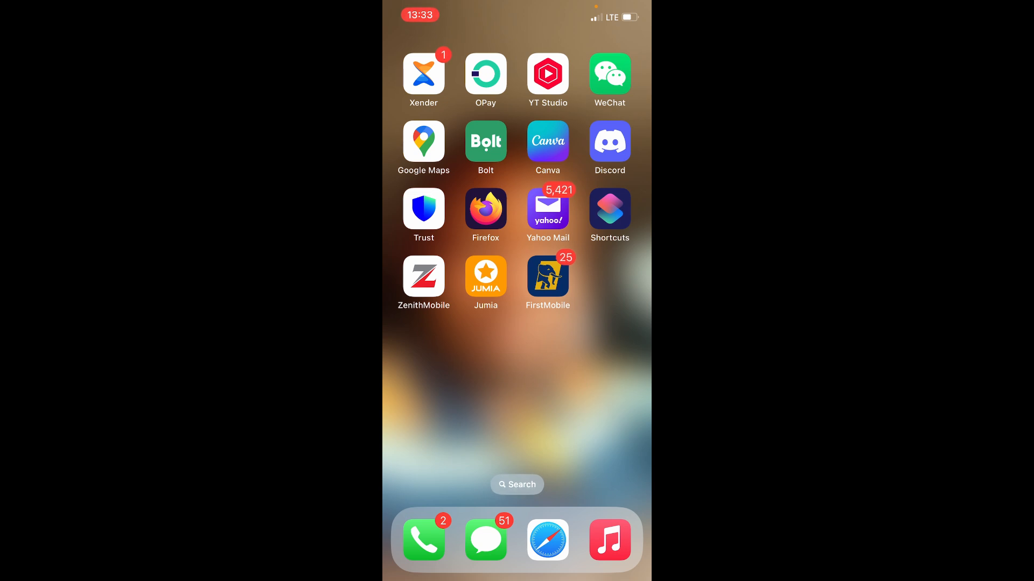
Launch OPay from the home screen to its main dashboard.
left_click(485, 73)
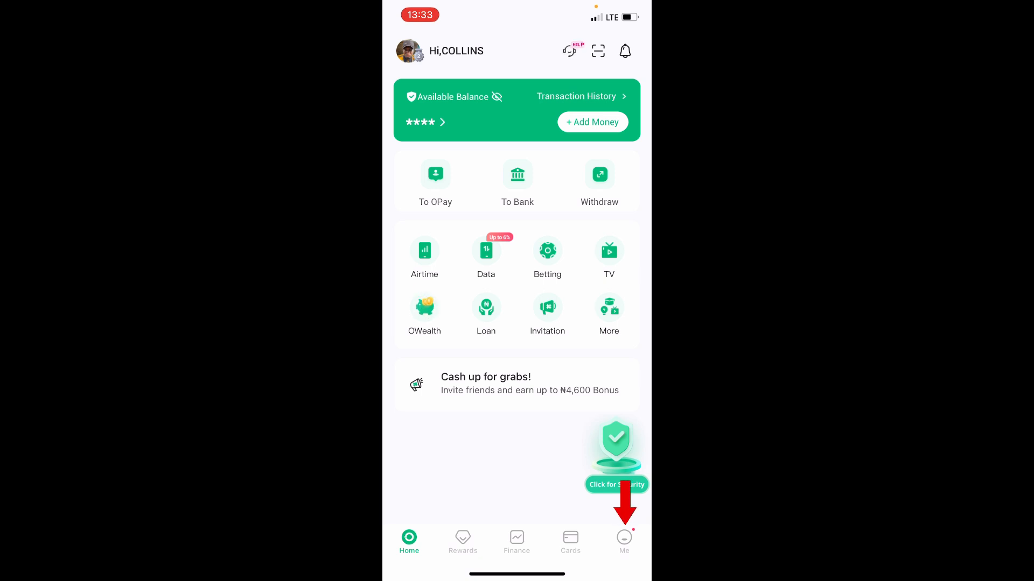
Go to the Me profile and reach the Transfer to Me page.
left_click(623, 541)
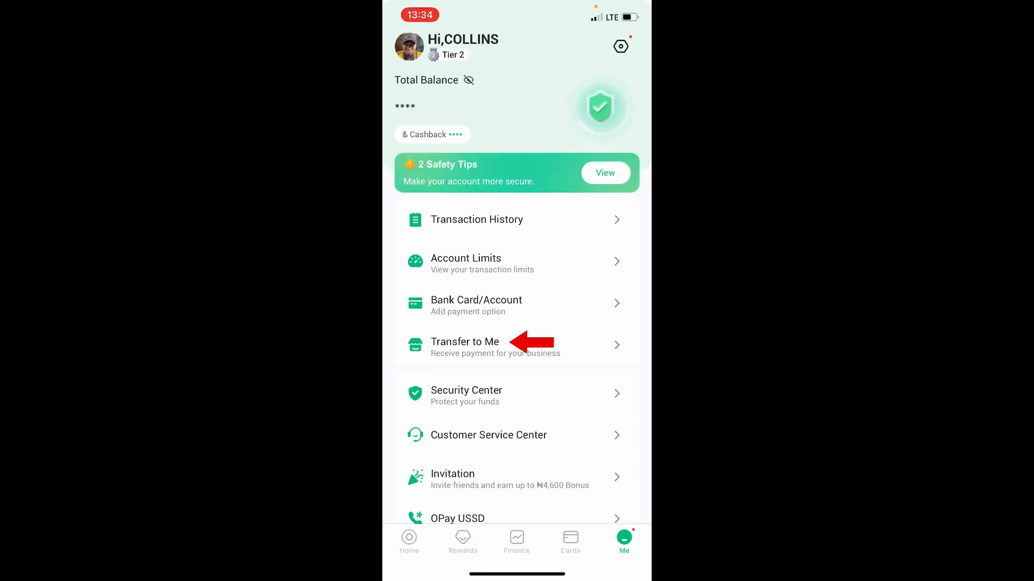
left_click(465, 345)
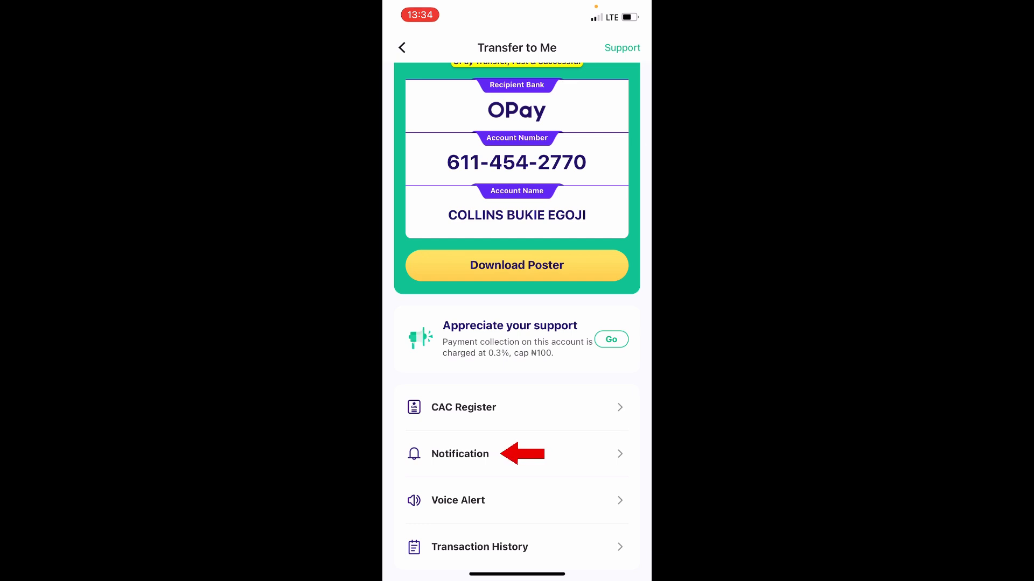
Reach the SMS Subscription page through the Notification settings.
left_click(460, 455)
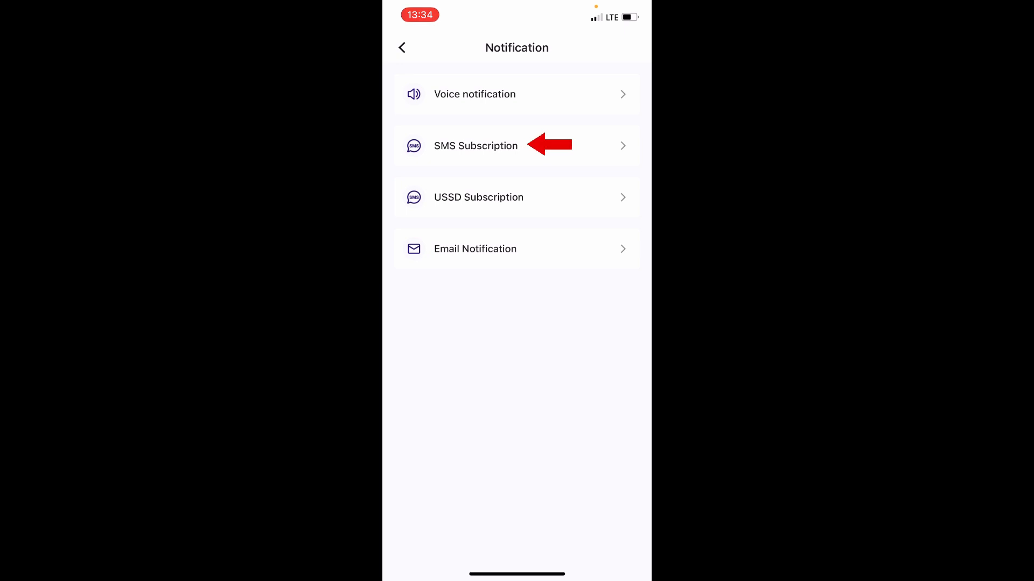
left_click(475, 146)
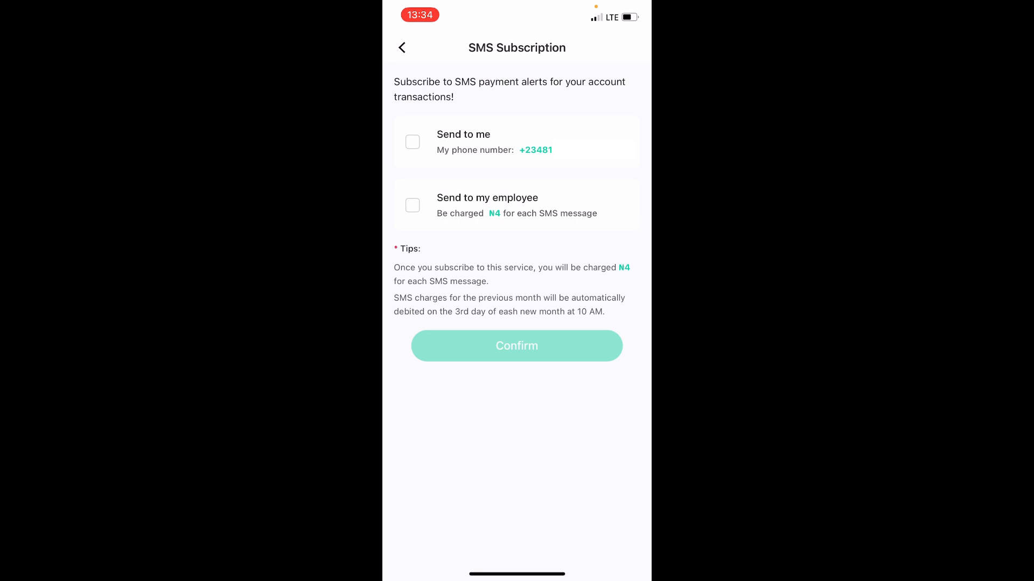
Tick 'Send to me' so payment SMS alerts go to my own number.
left_click(412, 143)
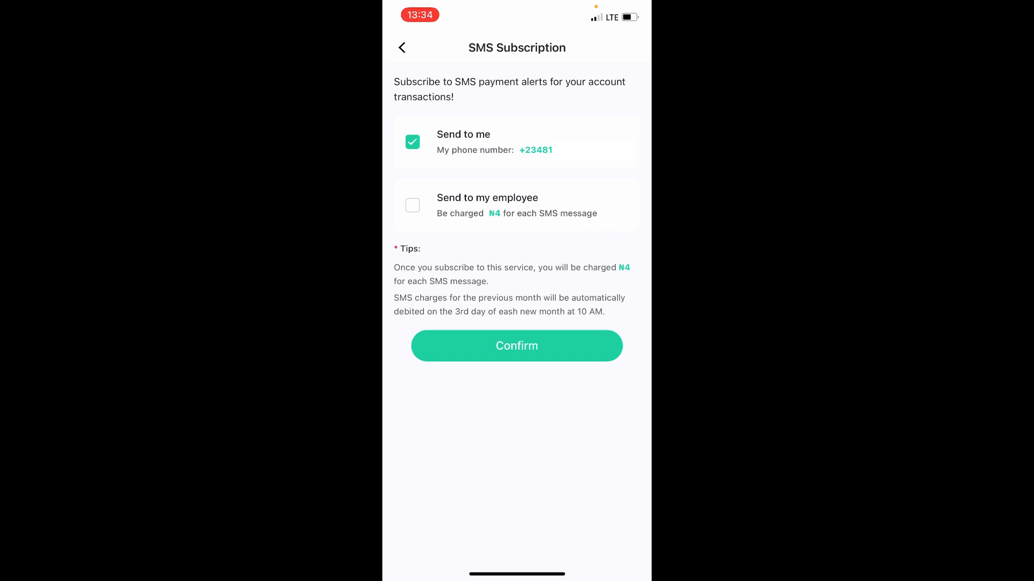
left_click(515, 346)
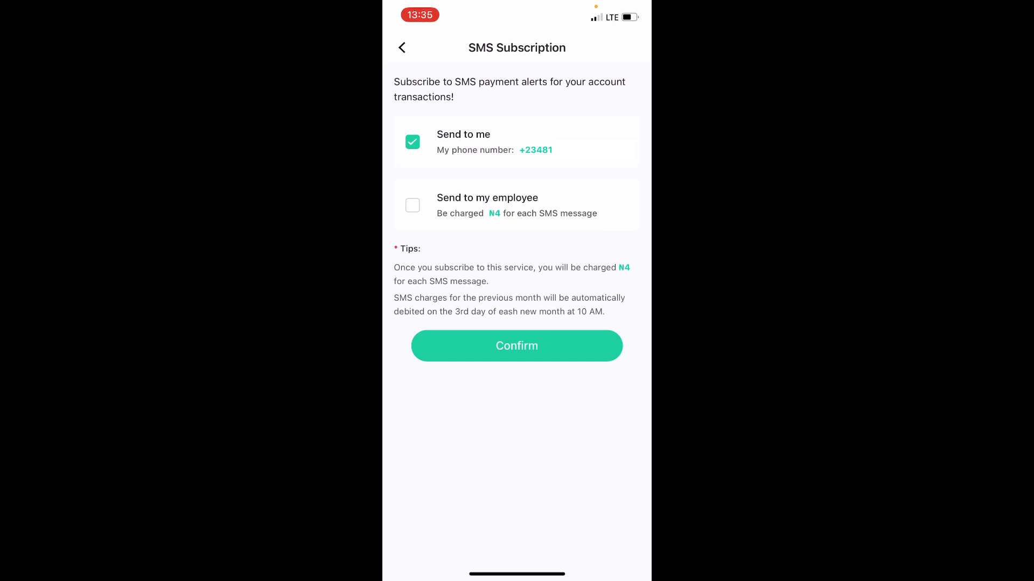
Confirm the subscription and accept the pop-up to reach the Verify Payment PIN keypad.
left_click(516, 346)
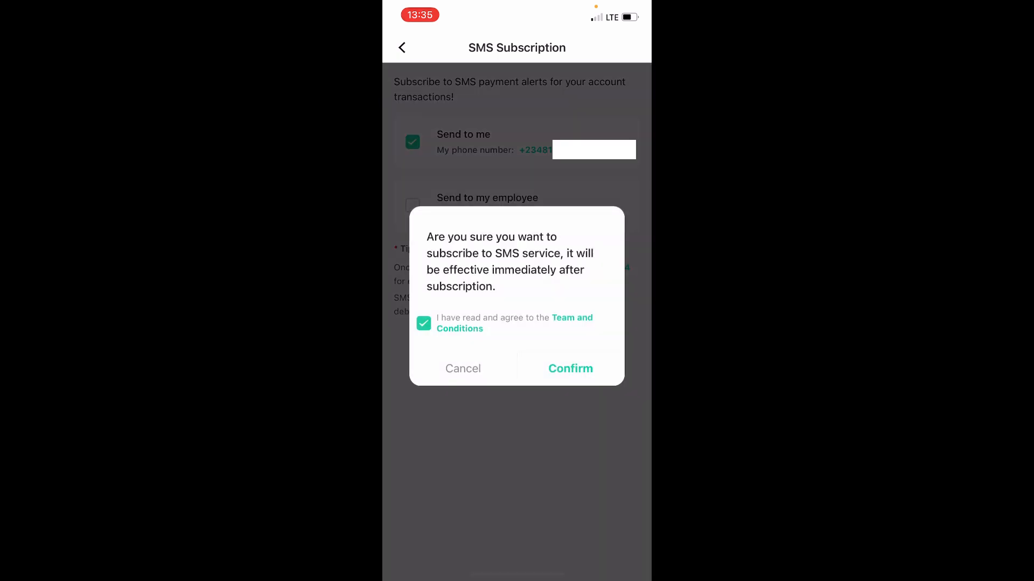
left_click(570, 368)
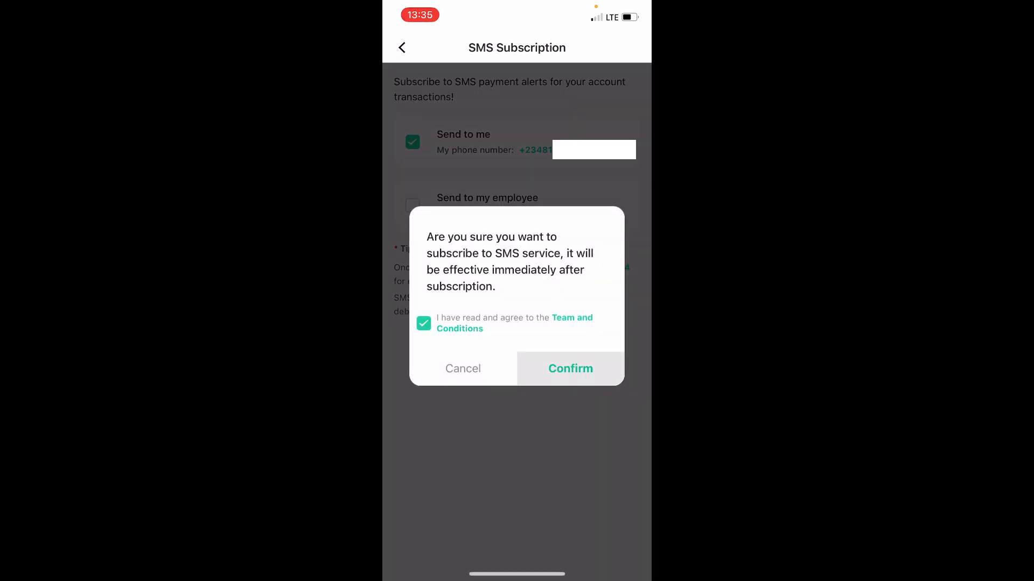
left_click(570, 368)
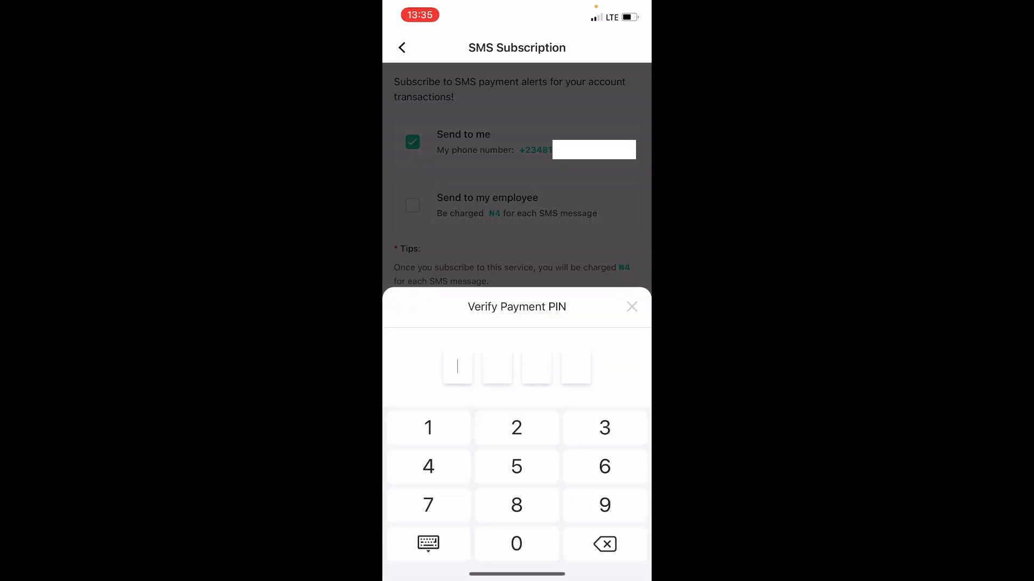